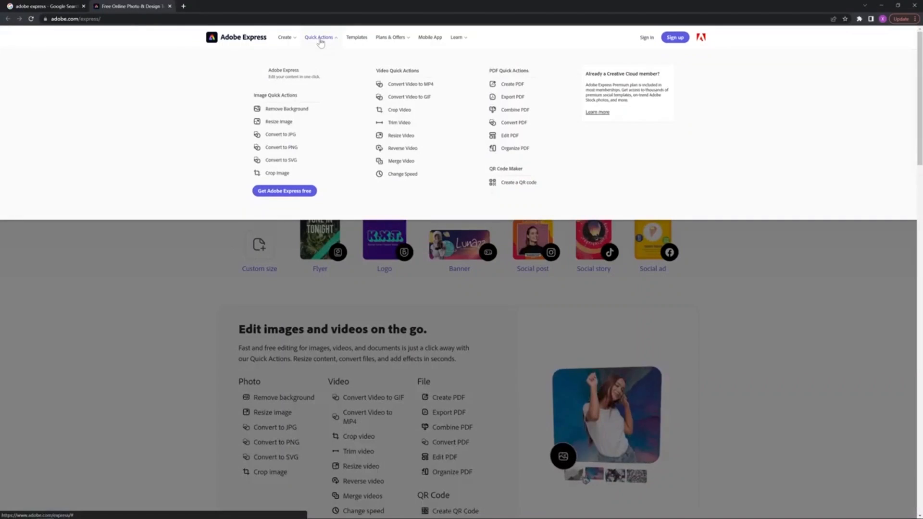
Step: Remove the background from the woman's portrait and bring the cutout into the editor
left_click(287, 109)
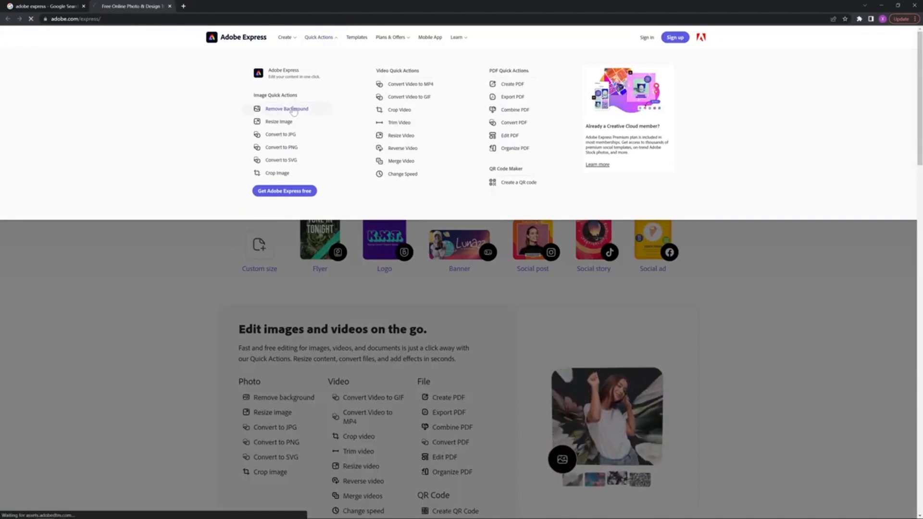
left_click(287, 109)
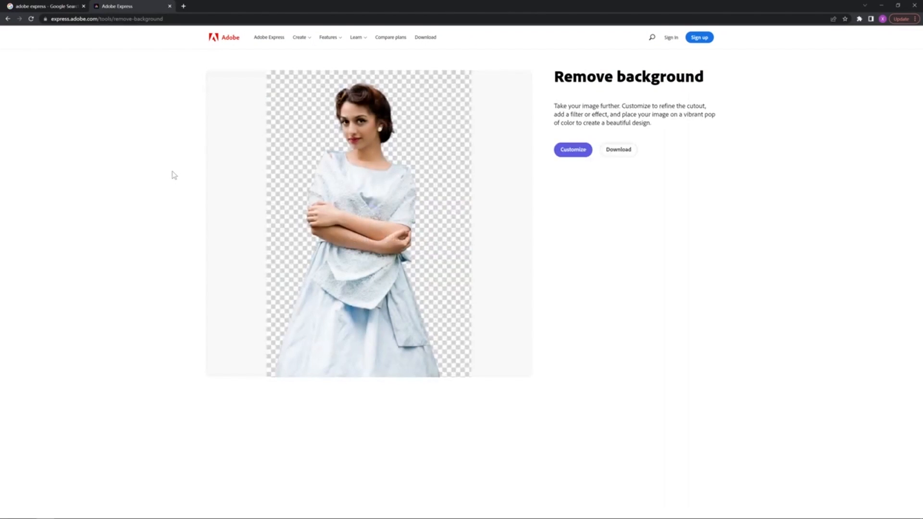
left_click(572, 149)
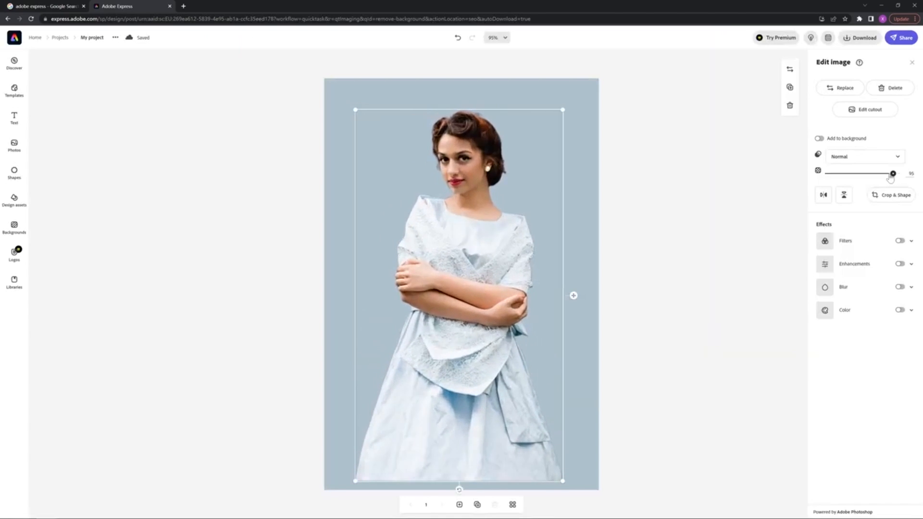
left_click(899, 241)
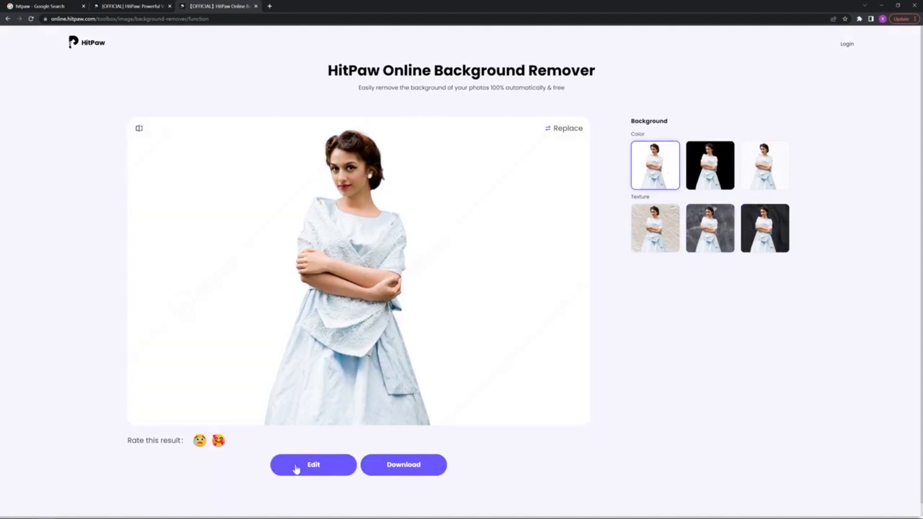
Step: Open HitPaw's white-background cutout of the woman for further editing
left_click(313, 465)
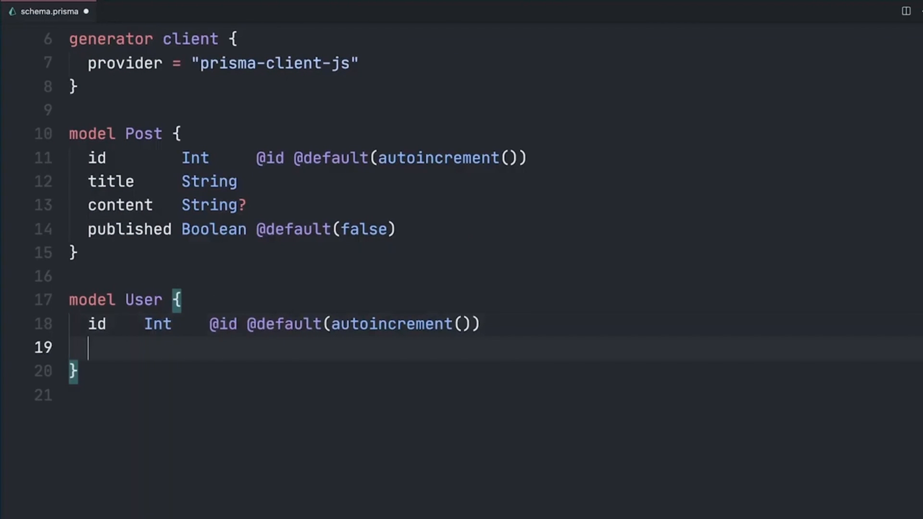
type("email String")
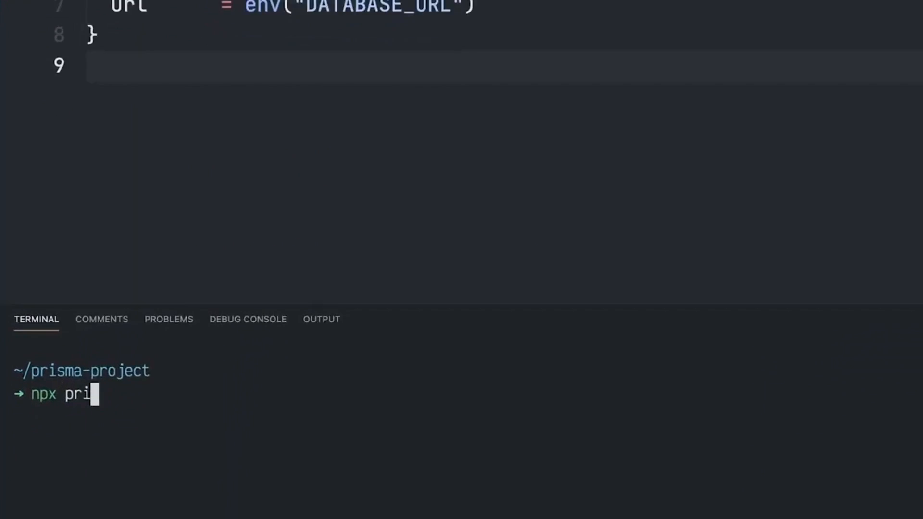
type("sma db pull")
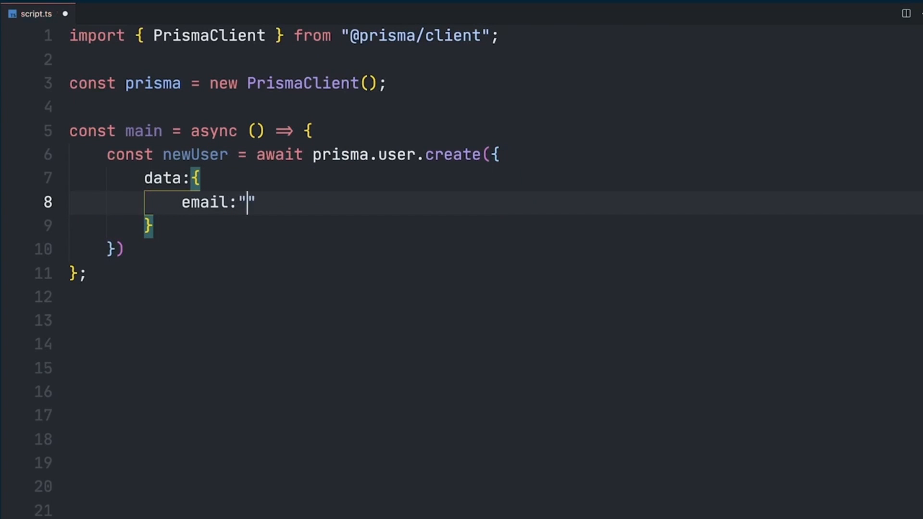
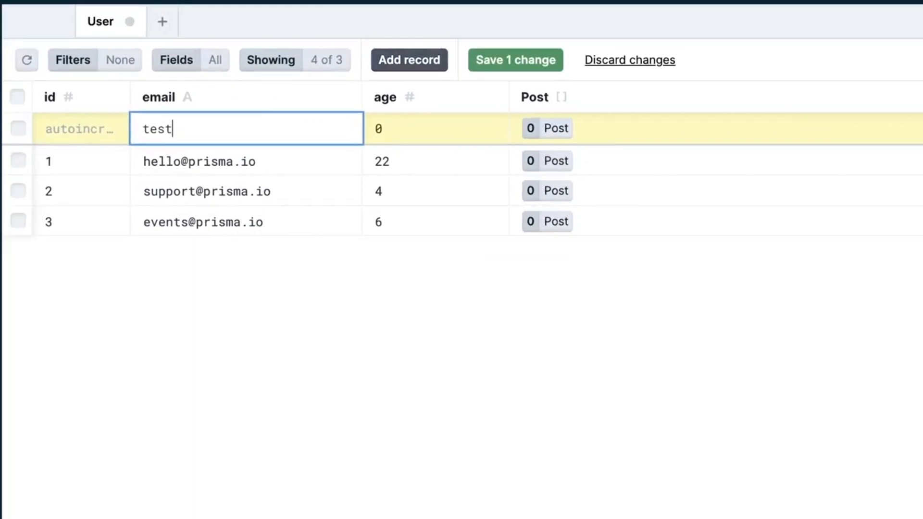
Step: Add a new User record with email 'test' in Prisma Studio
left_click(514, 59)
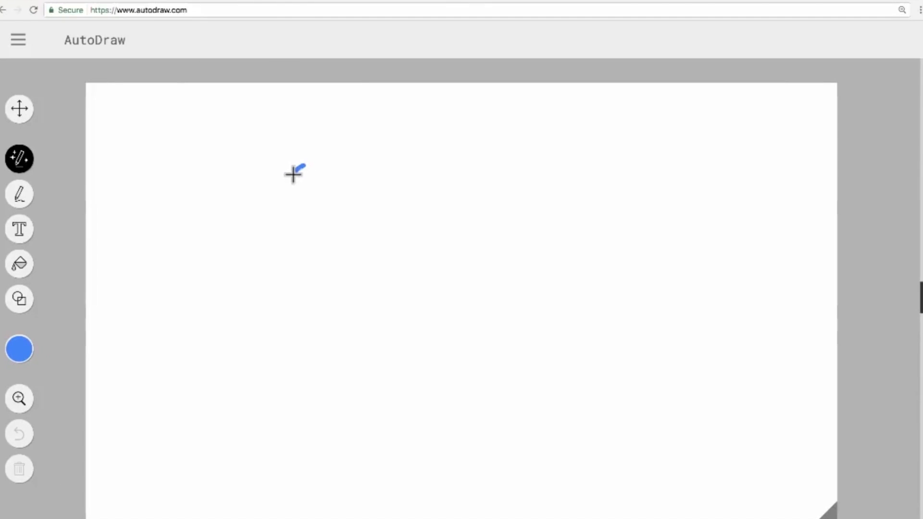
Step: Sketch a crescent moon and a sailboat, swapping the boat for AutoDraw's polished drawing
left_click_drag(297, 171, 347, 232)
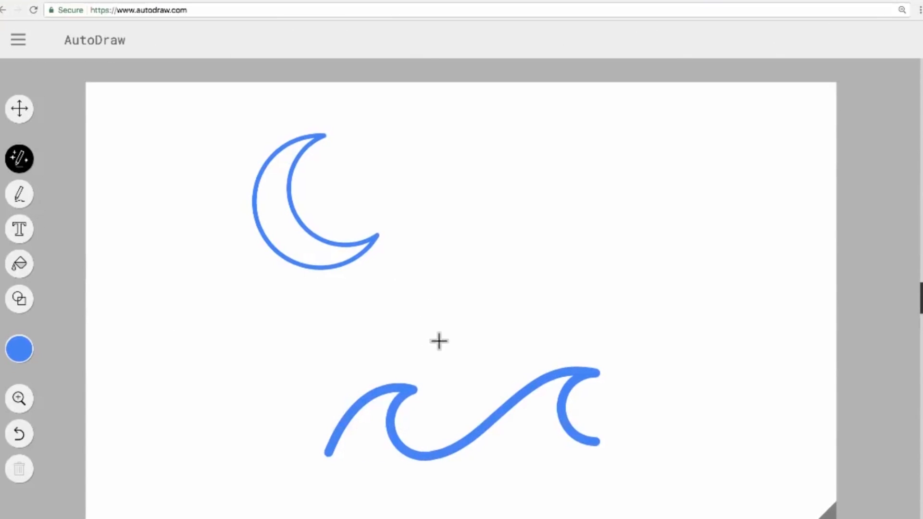
left_click_drag(418, 309, 509, 365)
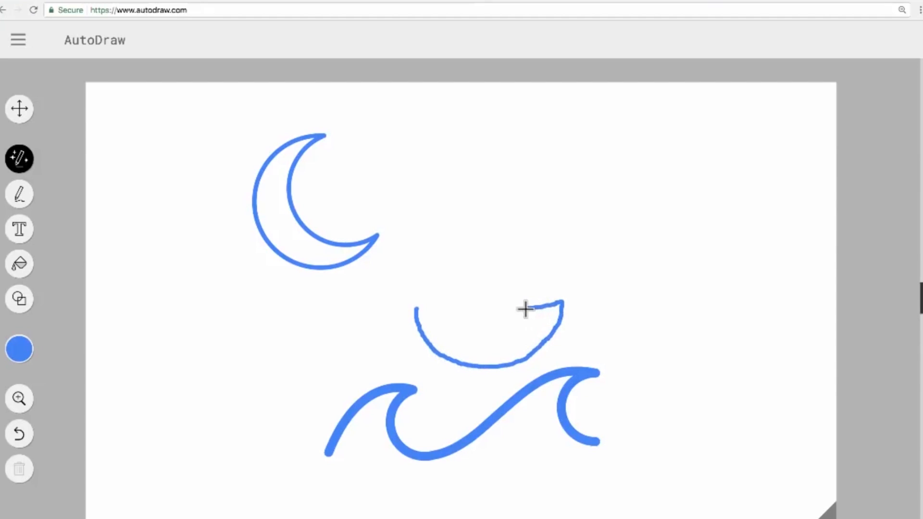
left_click_drag(418, 309, 562, 306)
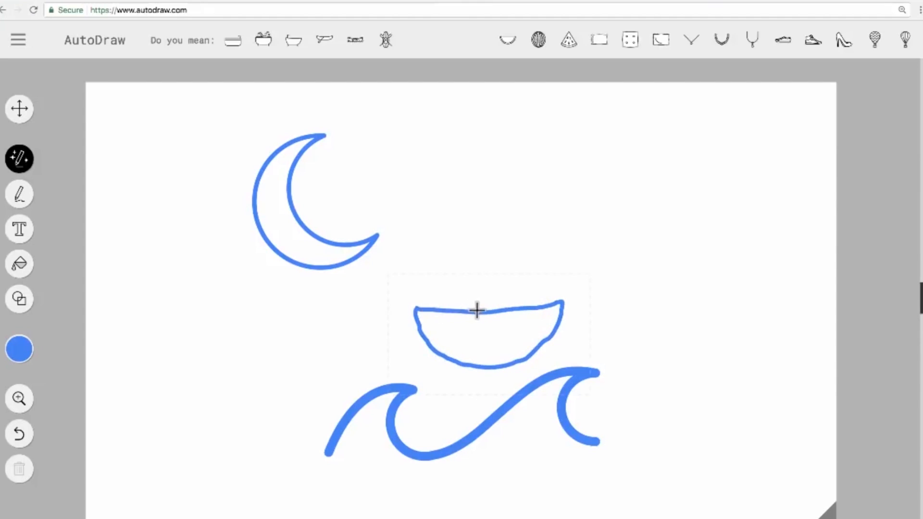
left_click_drag(483, 310, 487, 221)
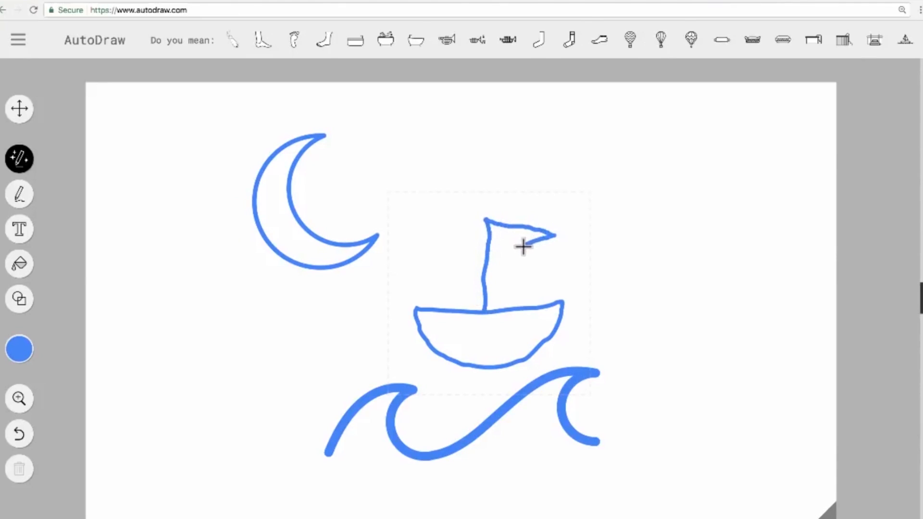
left_click(488, 40)
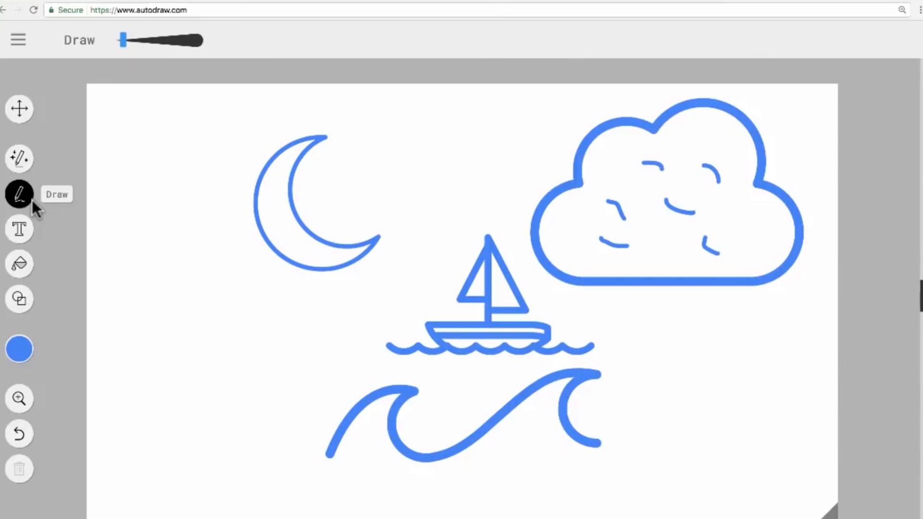
left_click(19, 228)
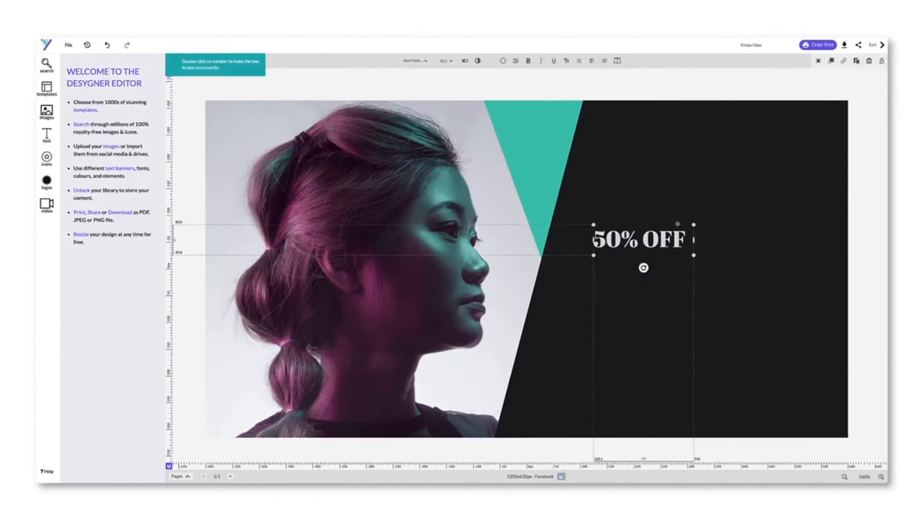
Step: Change the 50% OFF font, add 'INFANT ADVENTURES' text, and recolour the dark shape
left_click(444, 61)
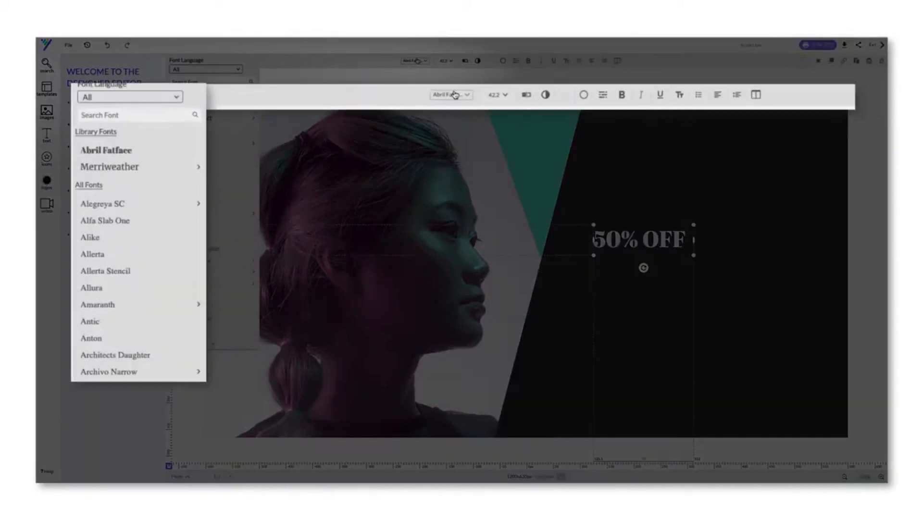
scroll("down", 3)
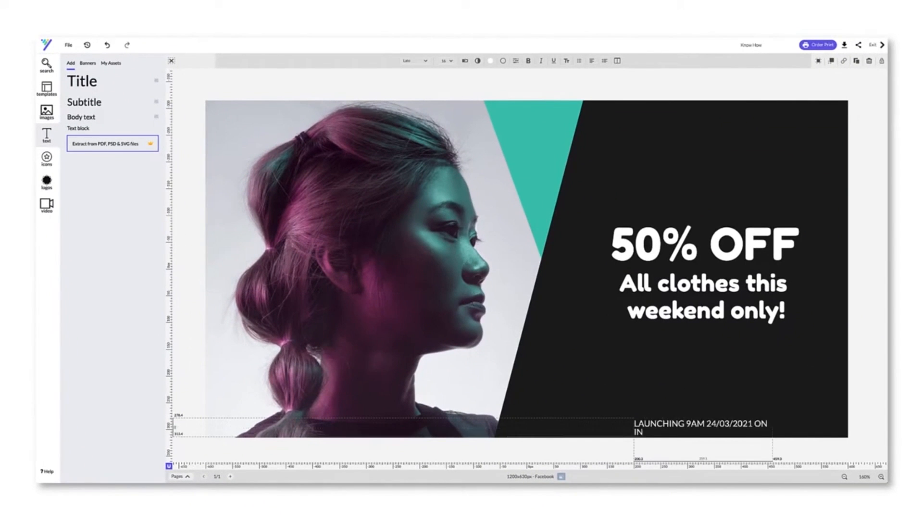
type("INFANT ADVENTURES")
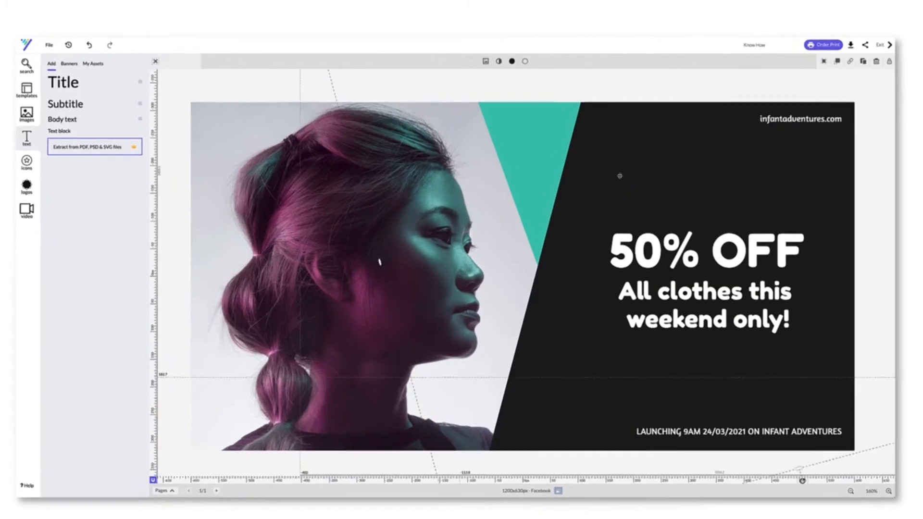
left_click(512, 60)
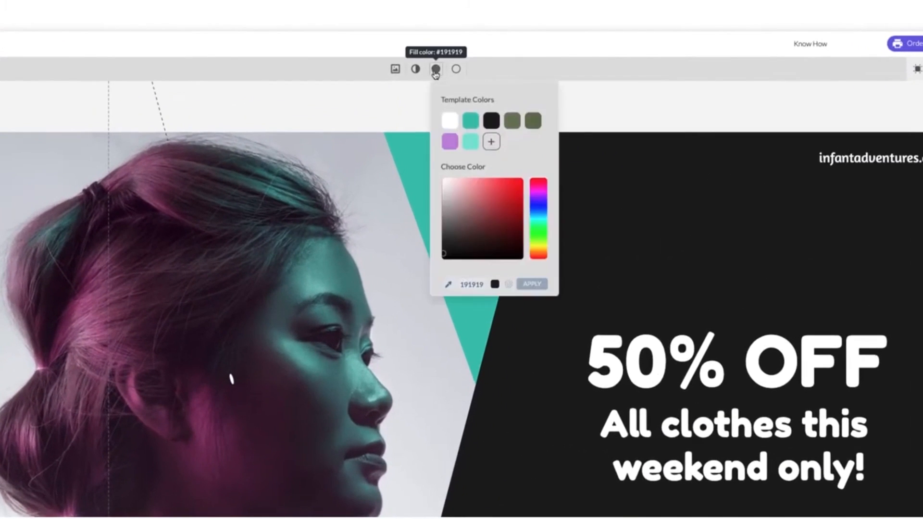